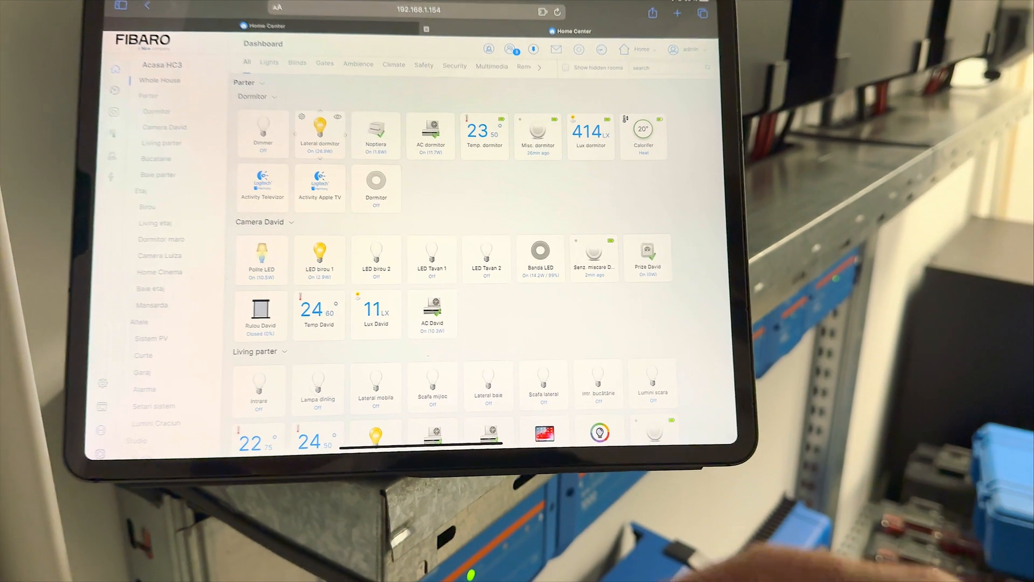
# Open the Ekrano GX device in Sistem PV and refresh its battery and grid readings.
pyautogui.scroll(-3)
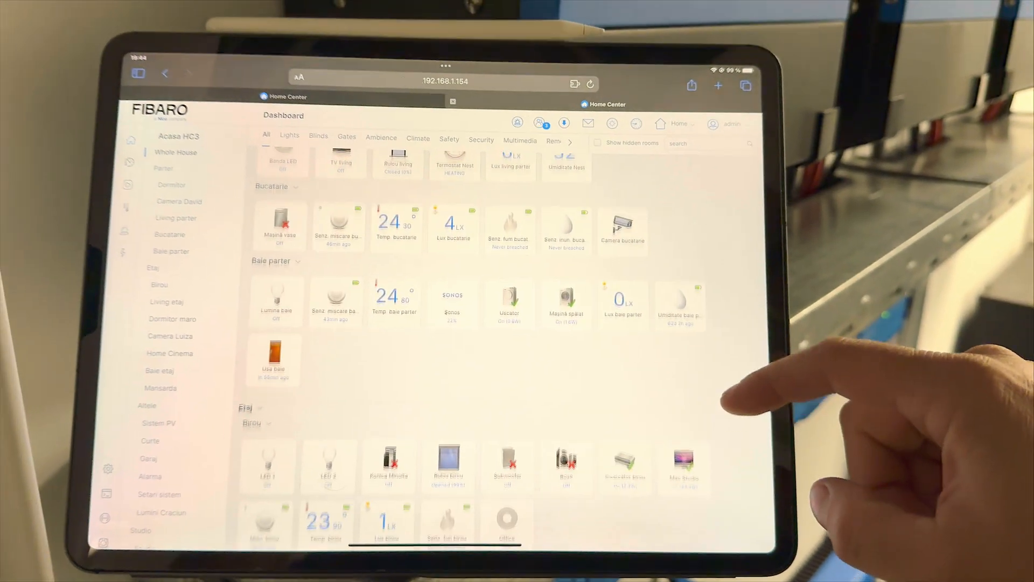
pyautogui.scroll(-3)
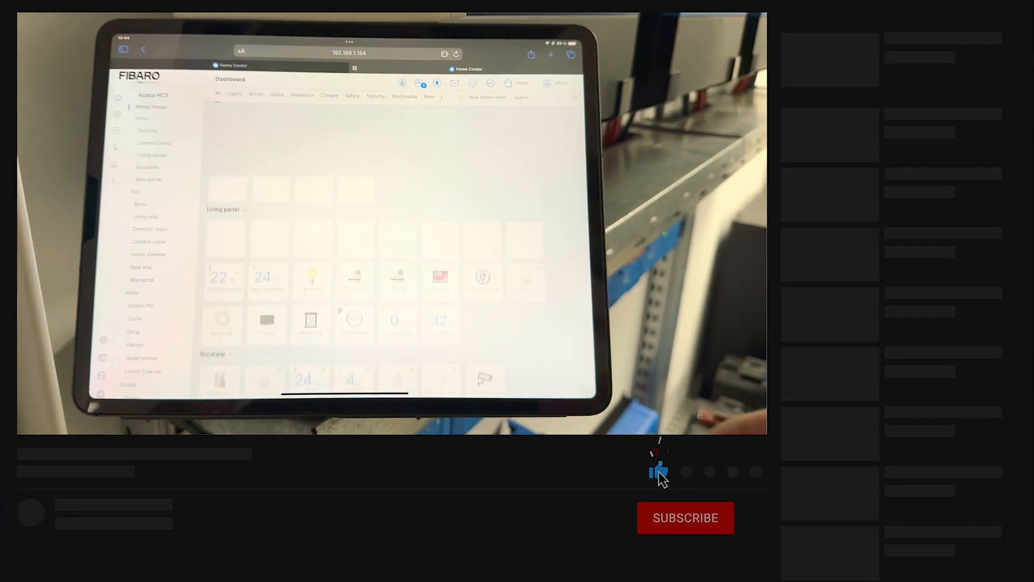
pyautogui.click(685, 518)
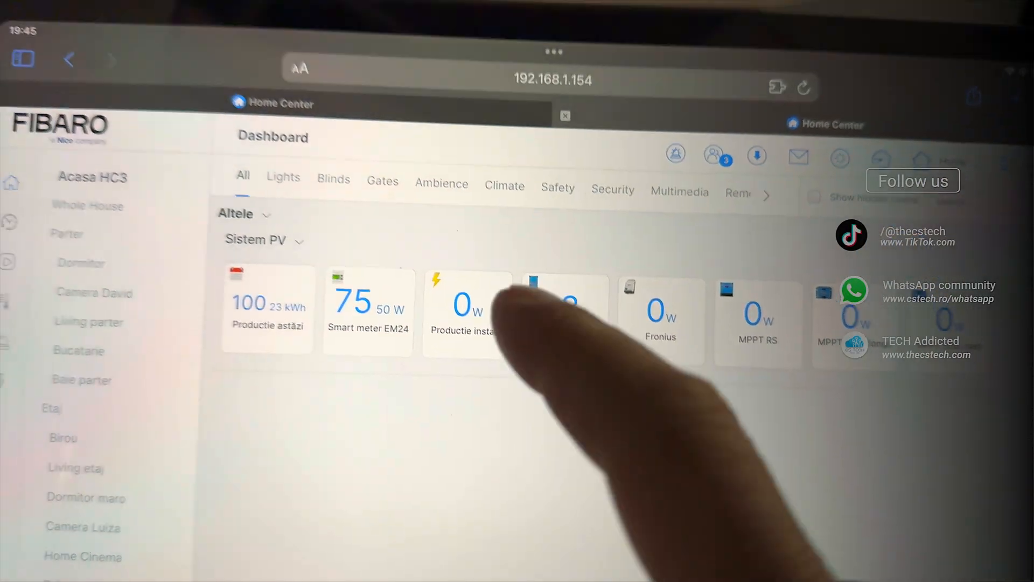
pyautogui.click(564, 294)
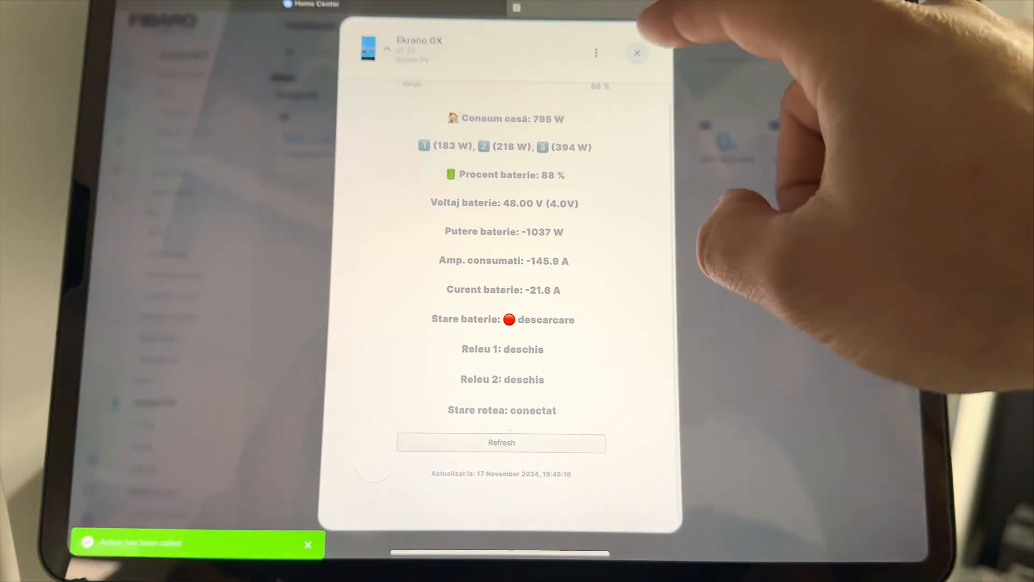
pyautogui.click(636, 53)
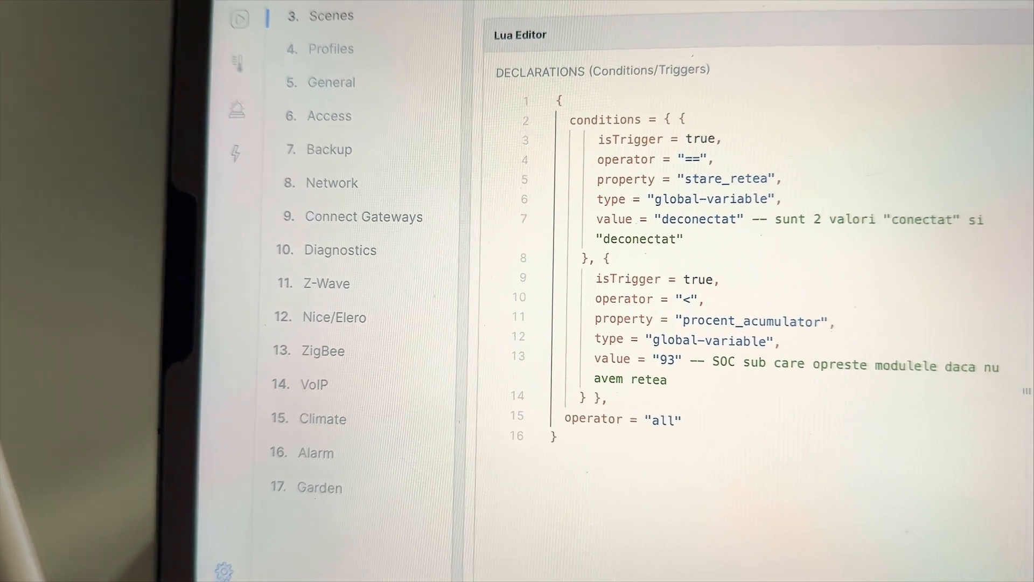
pyautogui.scroll(3)
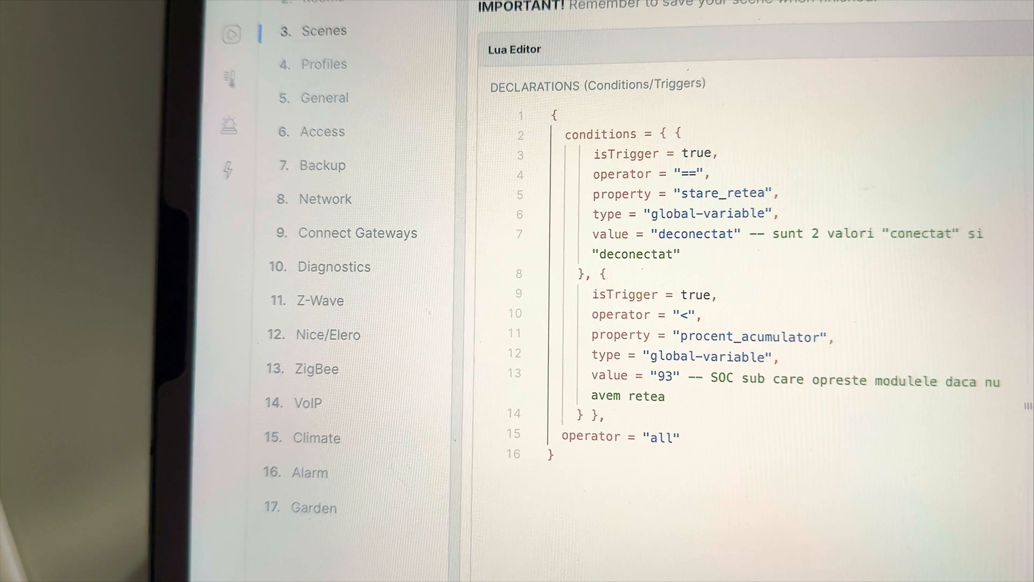